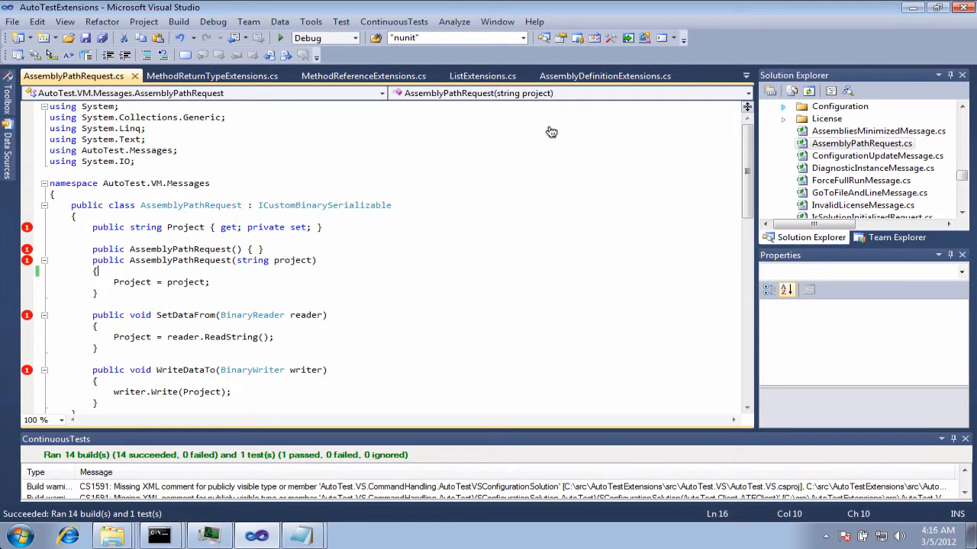
pyautogui.moveTo(549, 130)
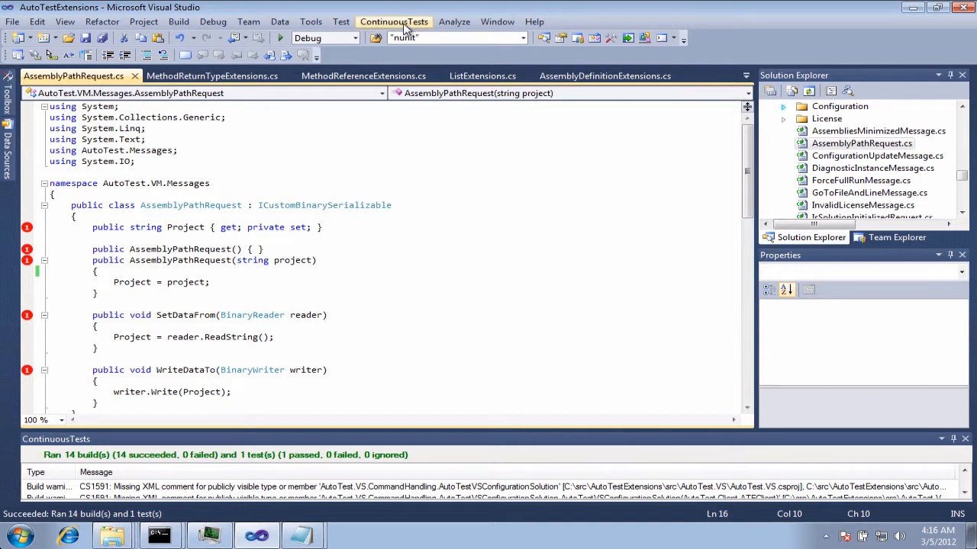
# Pause the ContinuousTests engine from its menu.
pyautogui.click(394, 21)
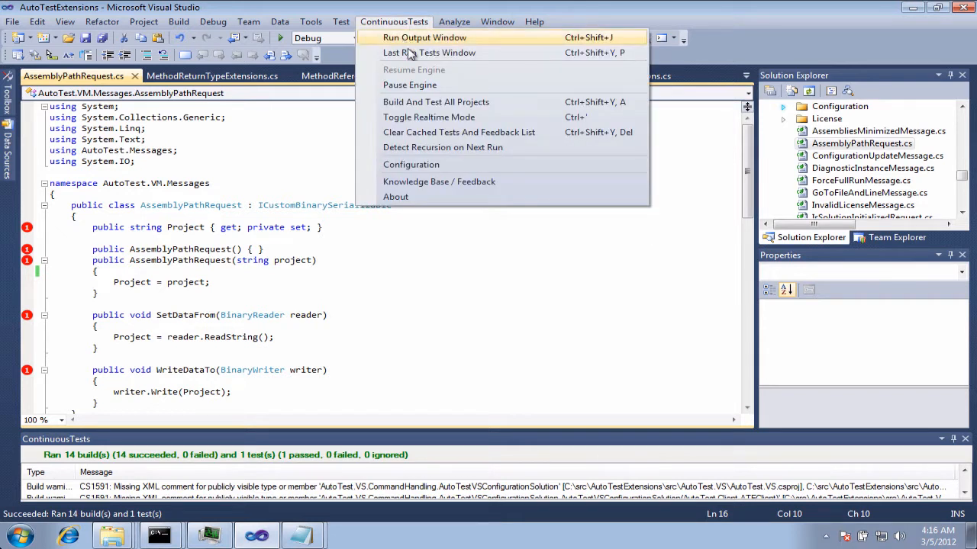
pyautogui.click(410, 84)
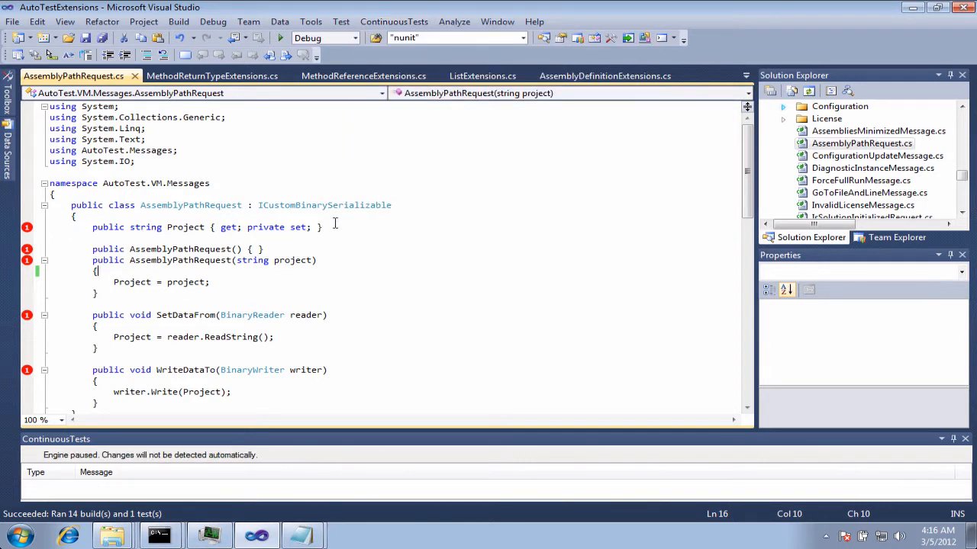
# Add a Console.Write statement to the constructor and build the project.
pyautogui.write('Console.Write("F')
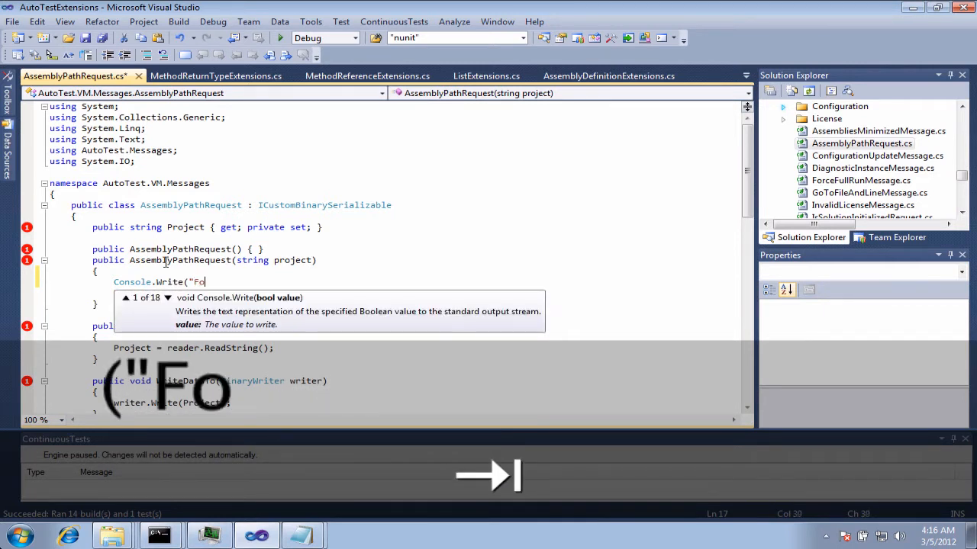
pyautogui.write('o");')
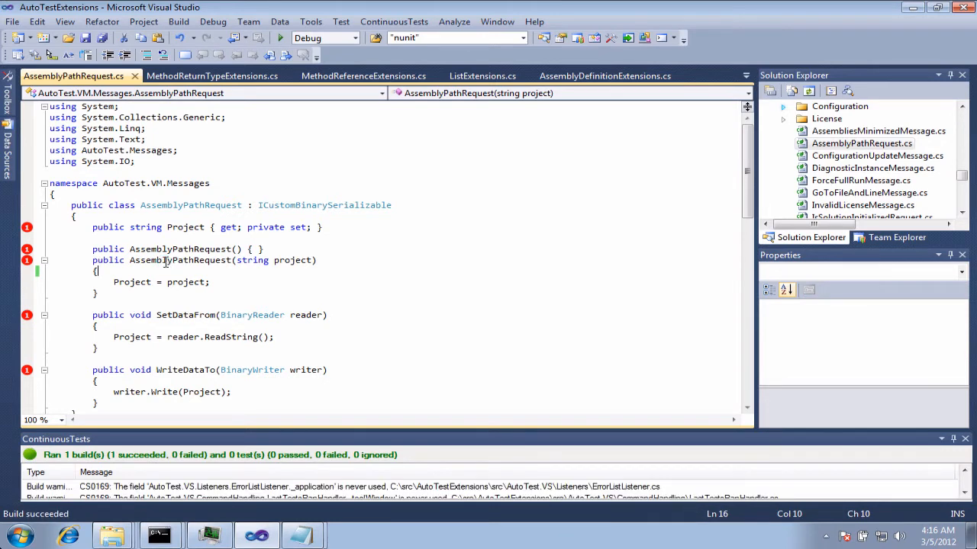
# Resume the ContinuousTests engine from its menu.
pyautogui.click(394, 22)
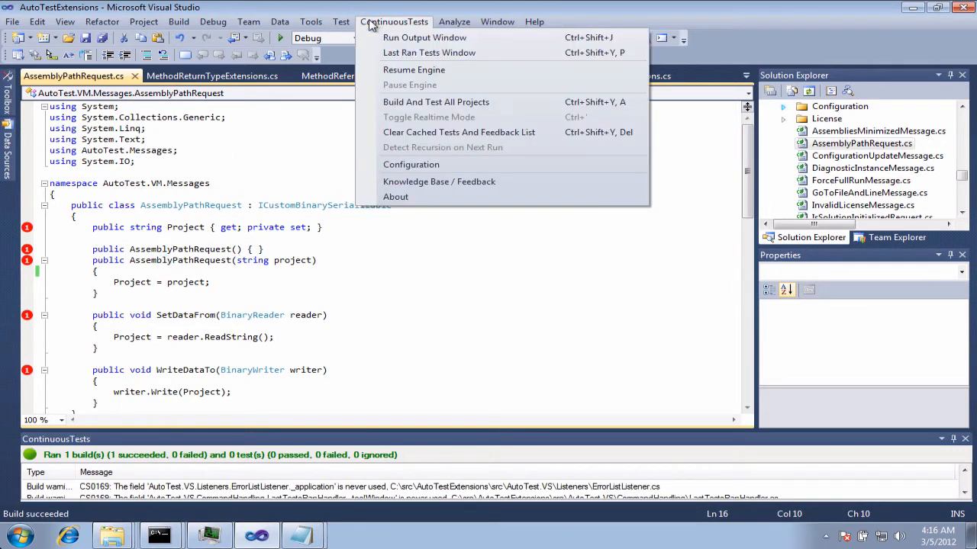
pyautogui.click(413, 70)
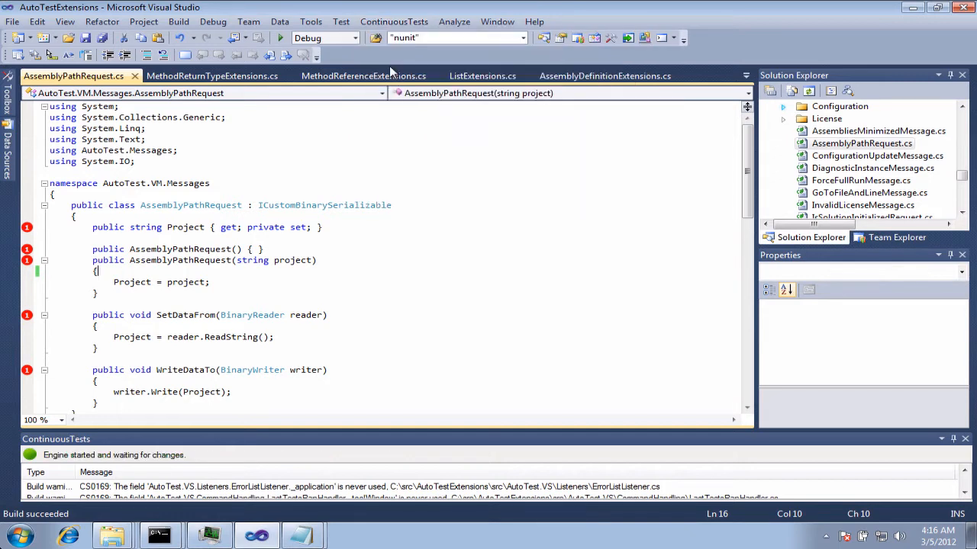
pyautogui.moveTo(126, 305)
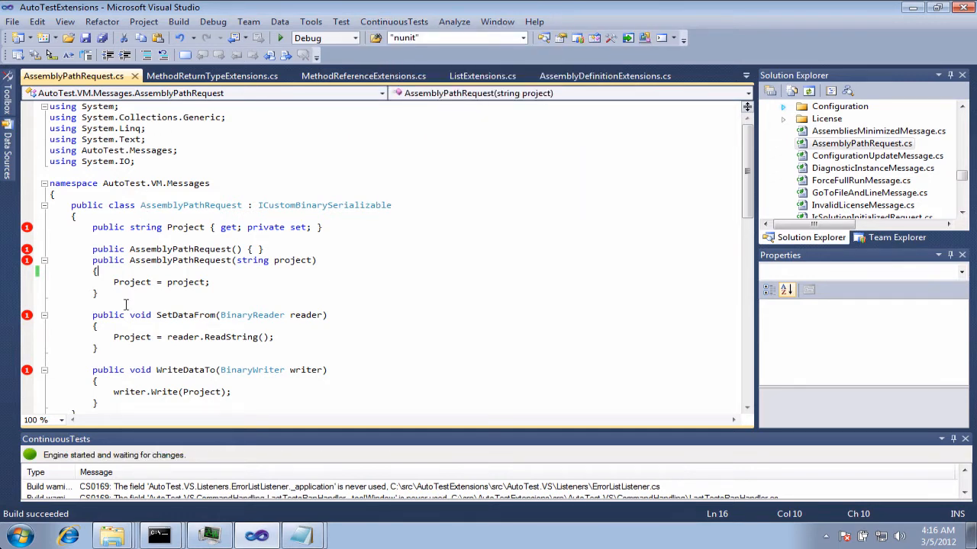